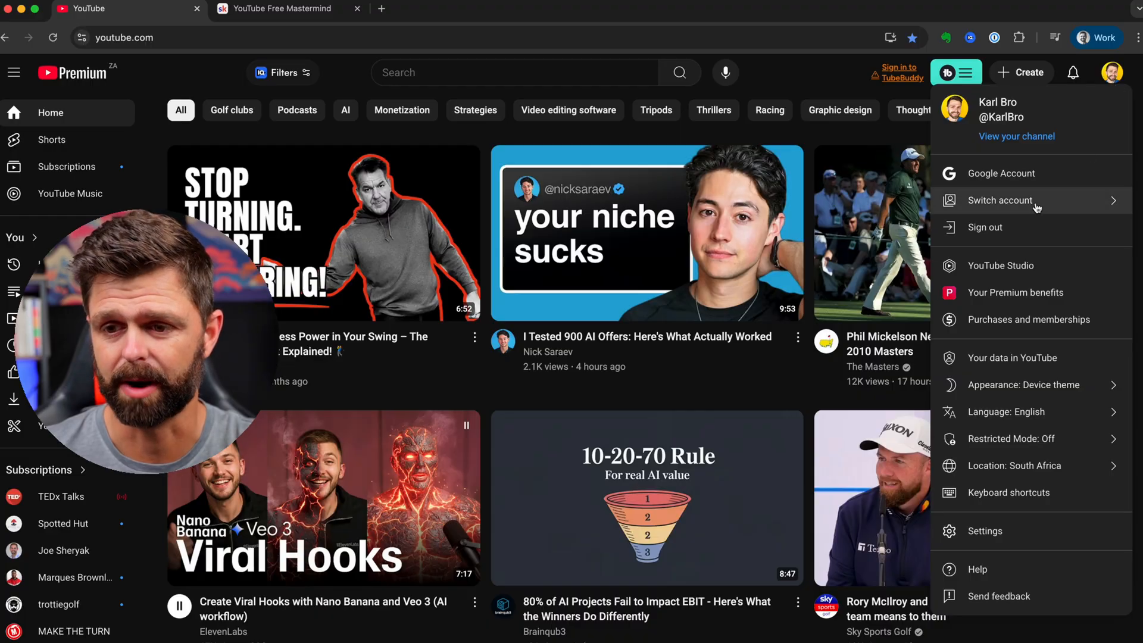
# Enter YouTube Studio from the account menu and start editing the video's description
pyautogui.click(1000, 266)
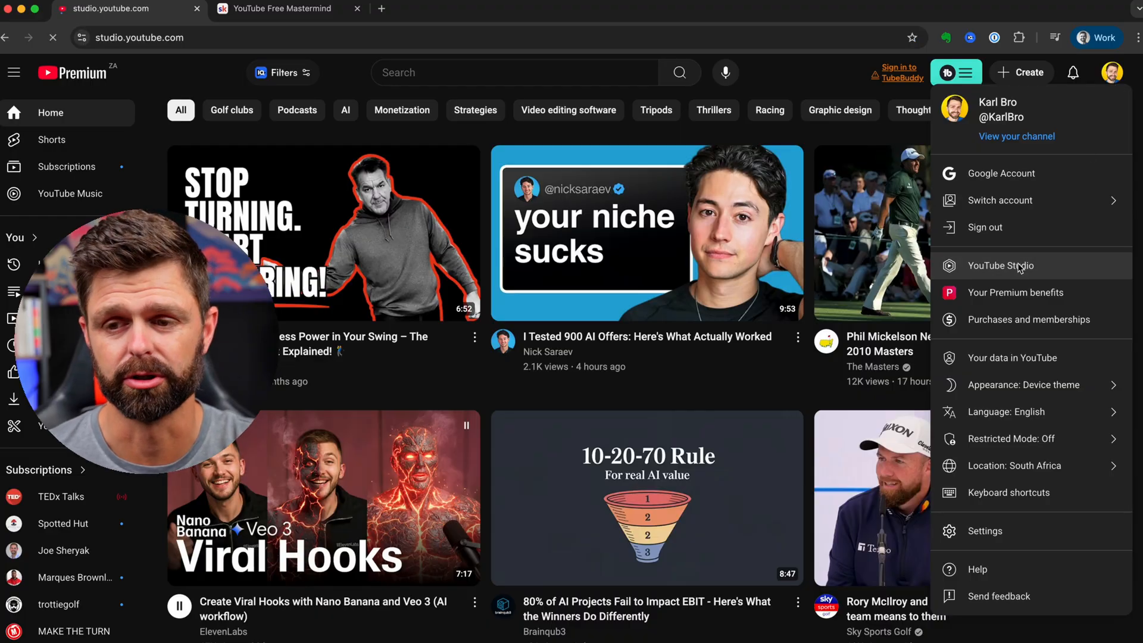
pyautogui.click(1000, 266)
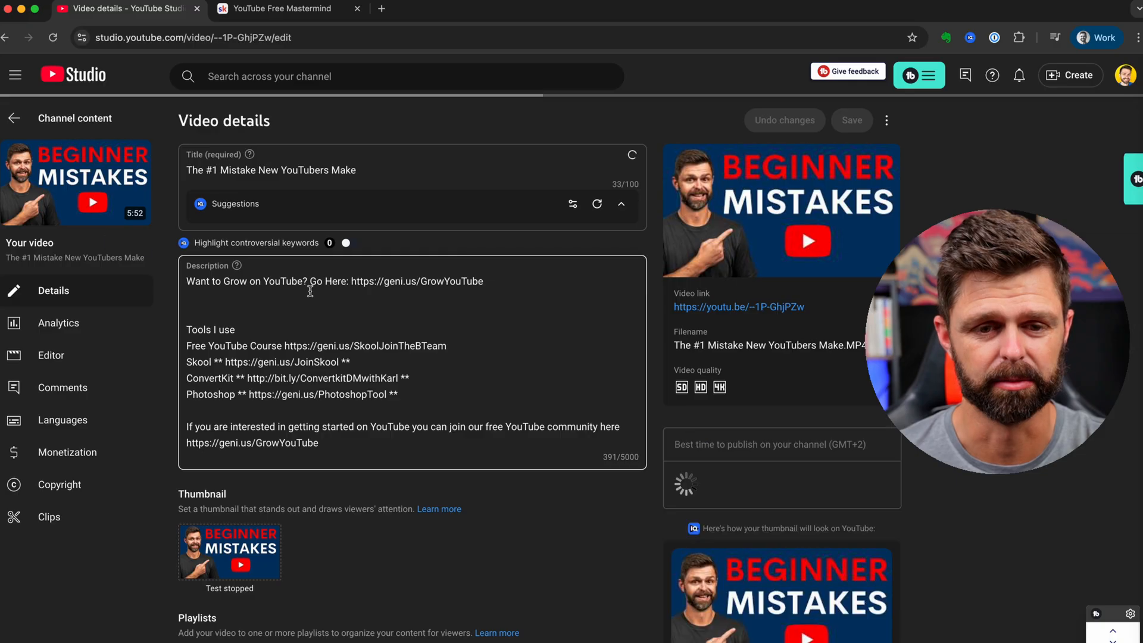
pyautogui.click(281, 9)
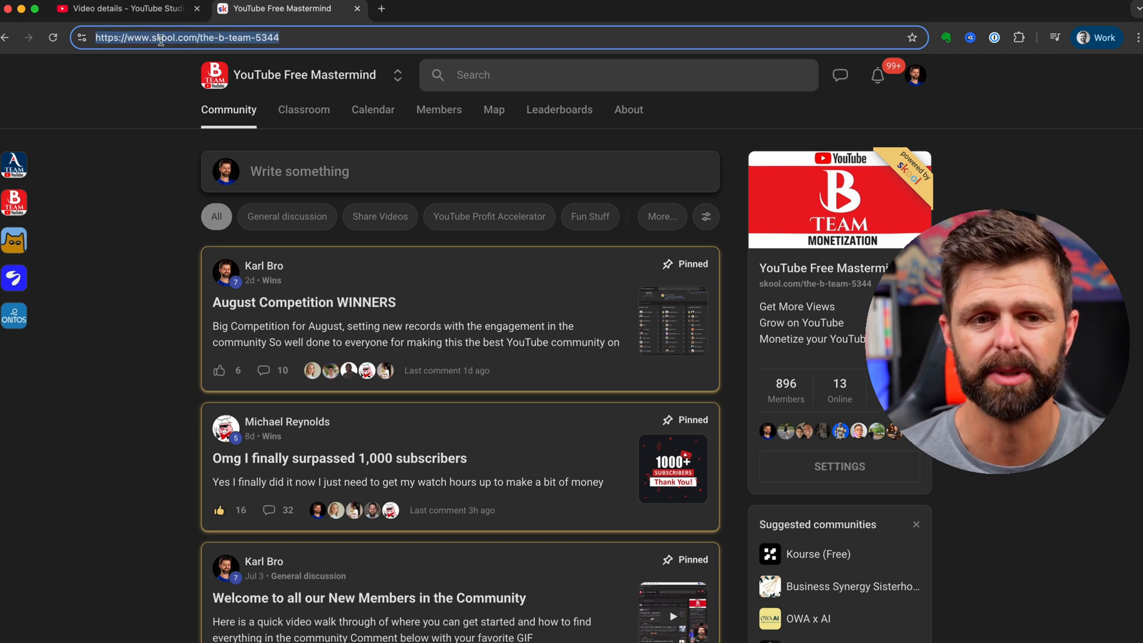
pyautogui.rightClick(182, 37)
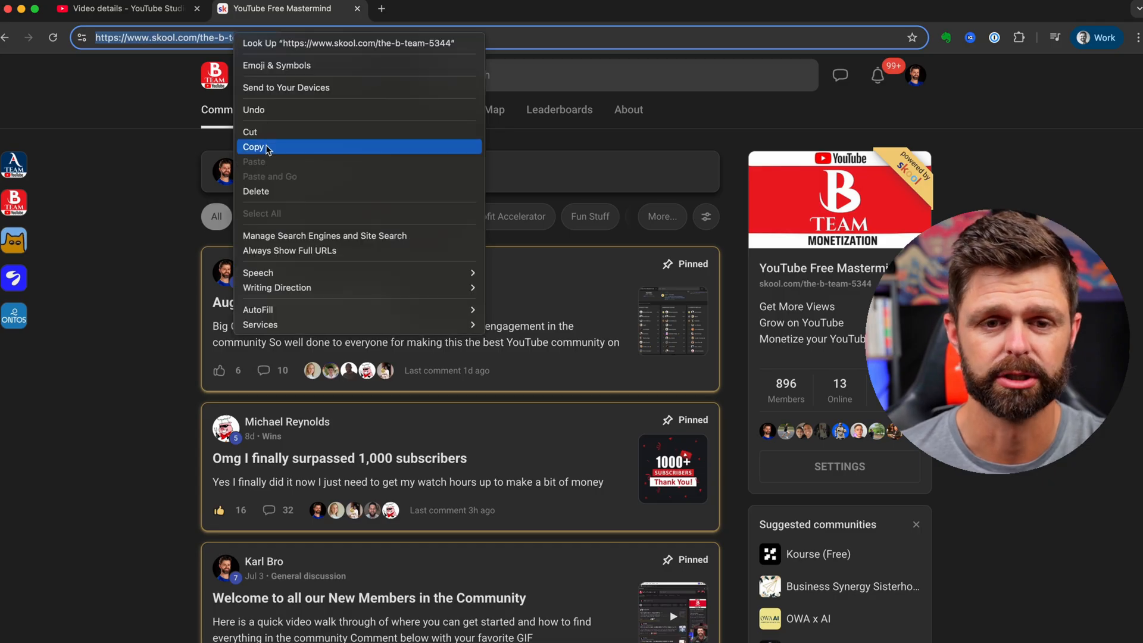
pyautogui.click(124, 8)
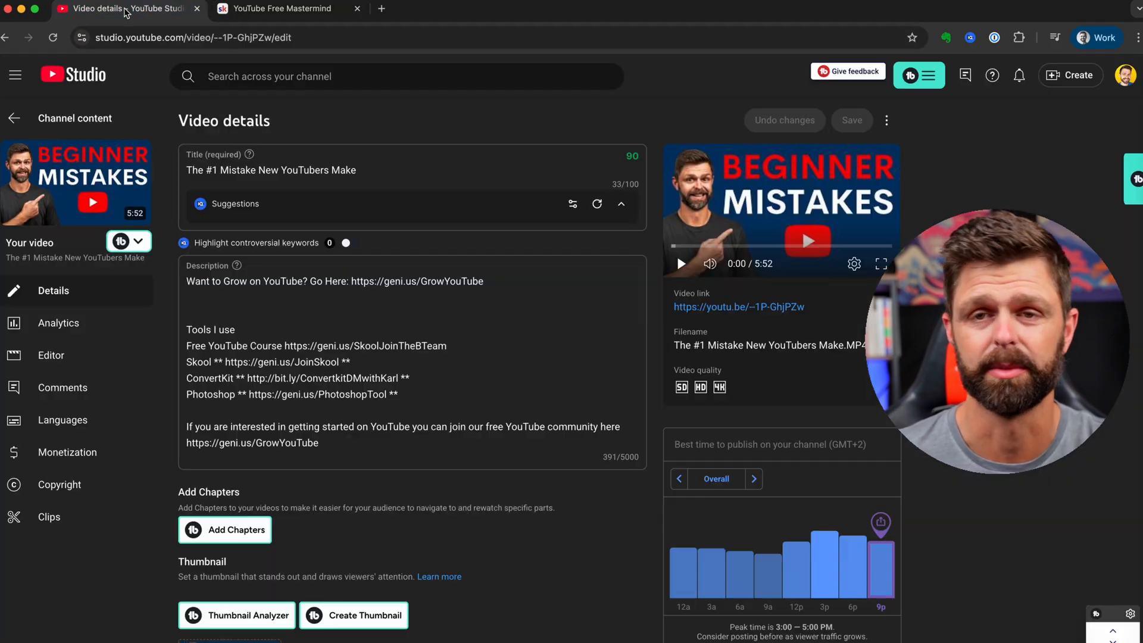
pyautogui.click(234, 301)
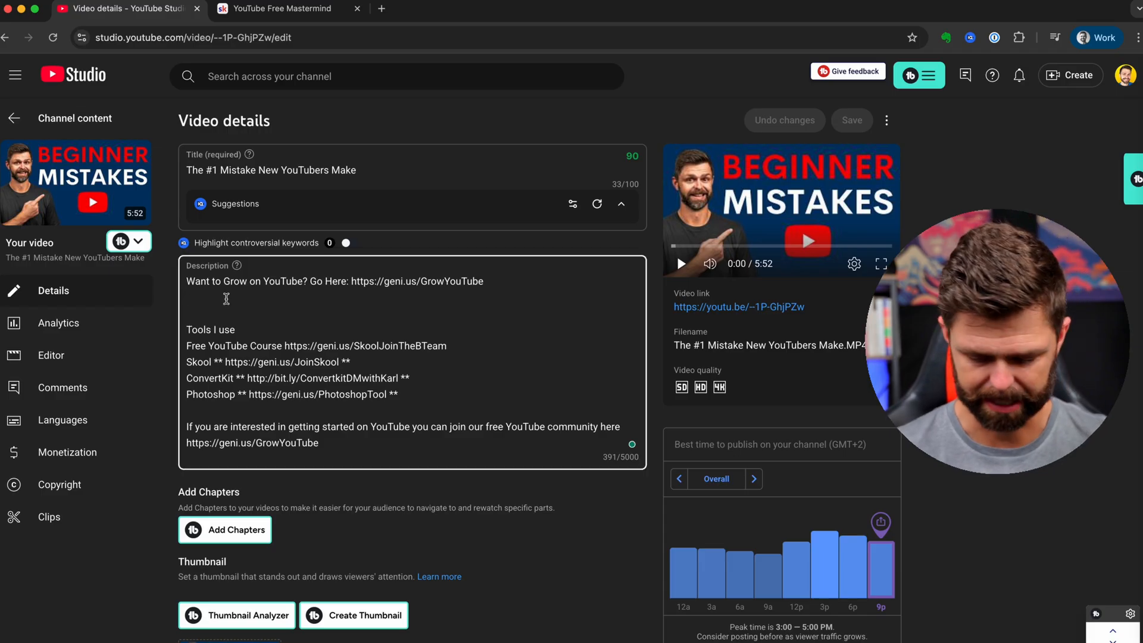
pyautogui.write('https://www.skool.com/the-b-team-5344')
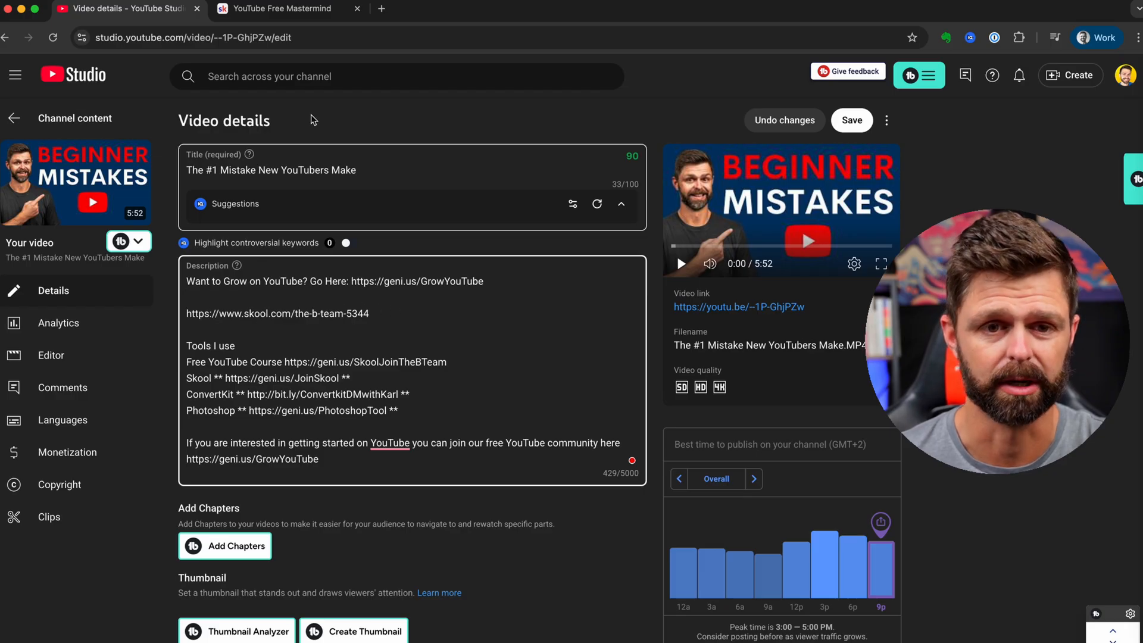
pyautogui.click(285, 8)
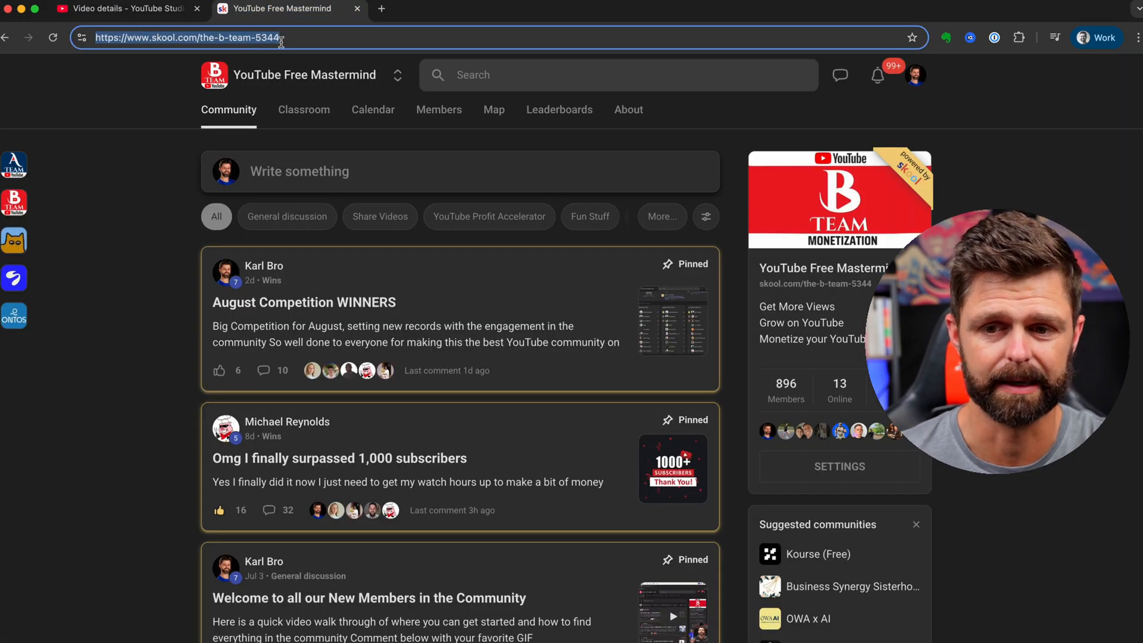
pyautogui.click(124, 8)
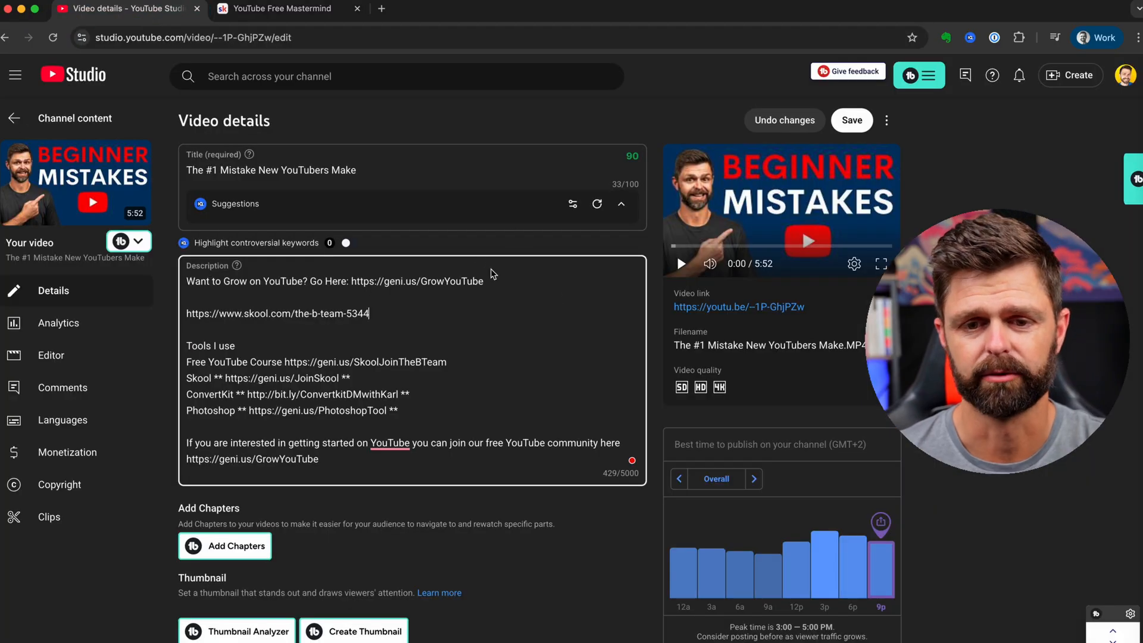
# Save the description, view the video on YouTube and follow the skool.com link to the community
pyautogui.click(850, 120)
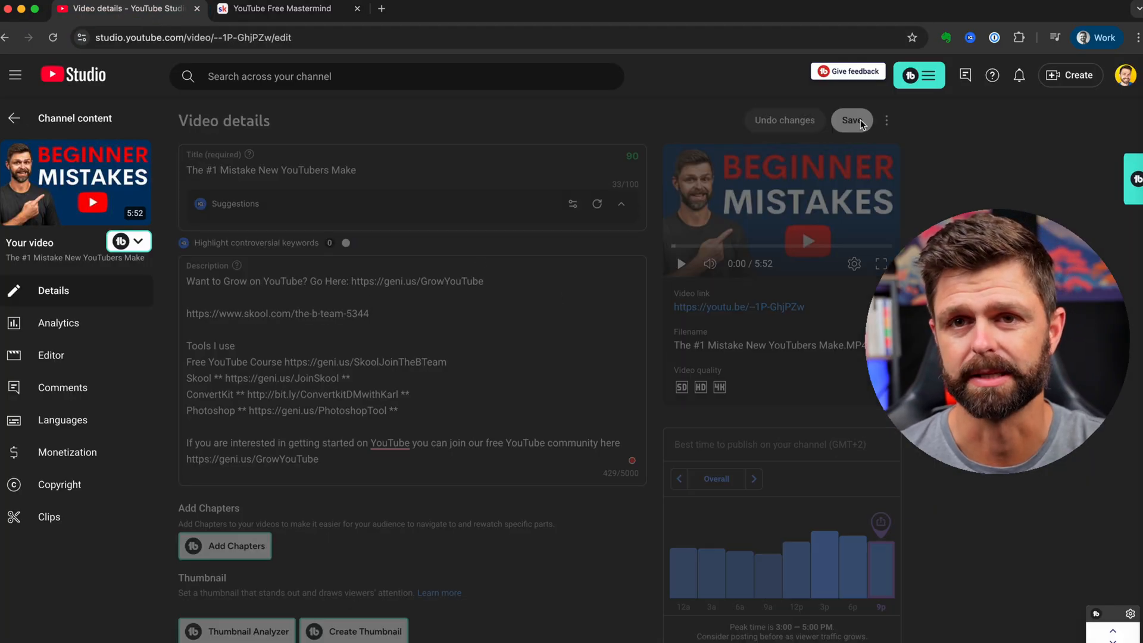
pyautogui.click(851, 121)
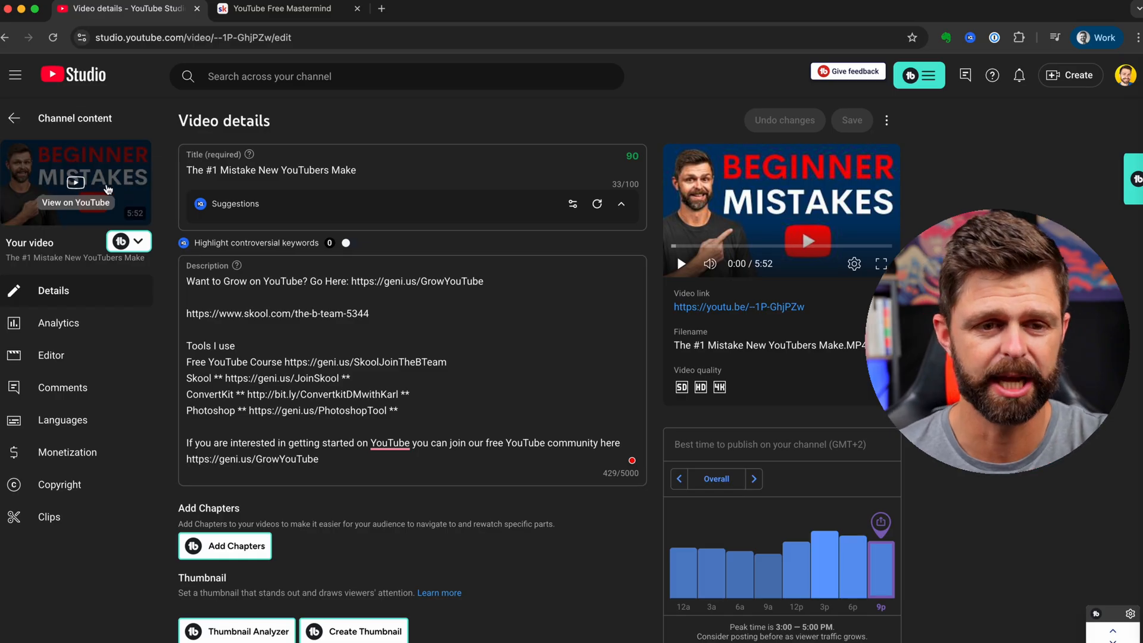
pyautogui.click(74, 183)
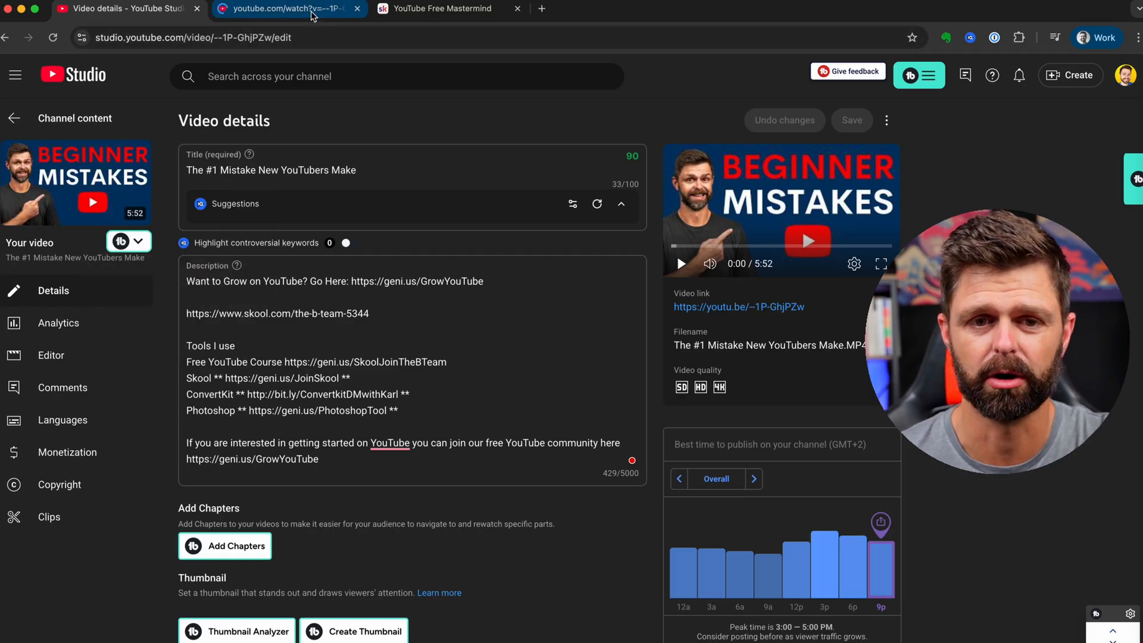
pyautogui.click(288, 9)
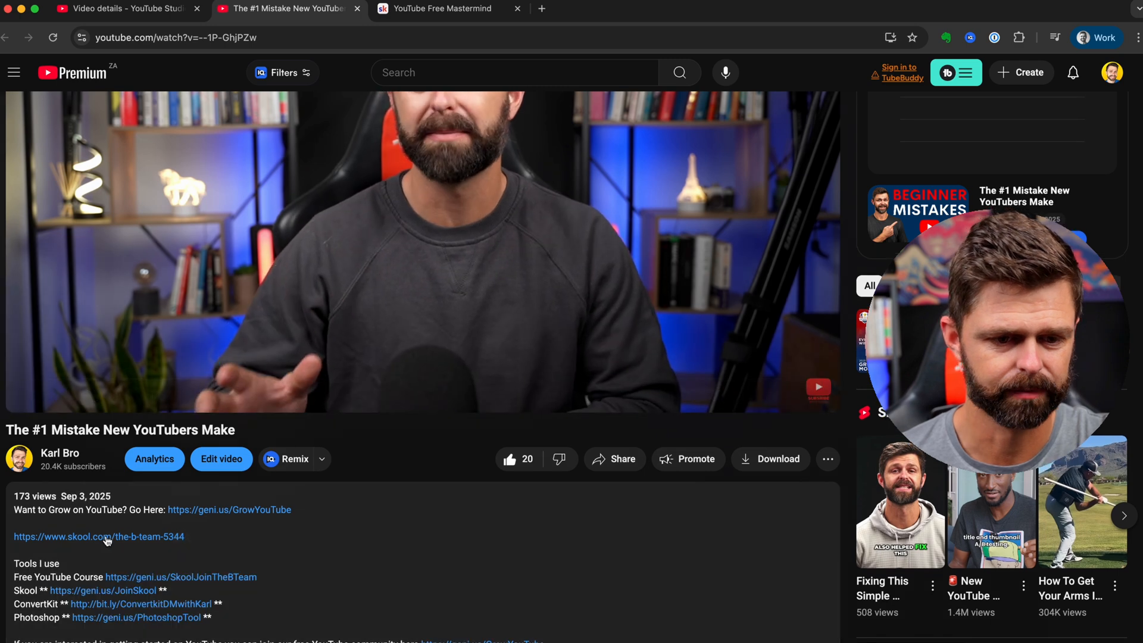
pyautogui.click(99, 537)
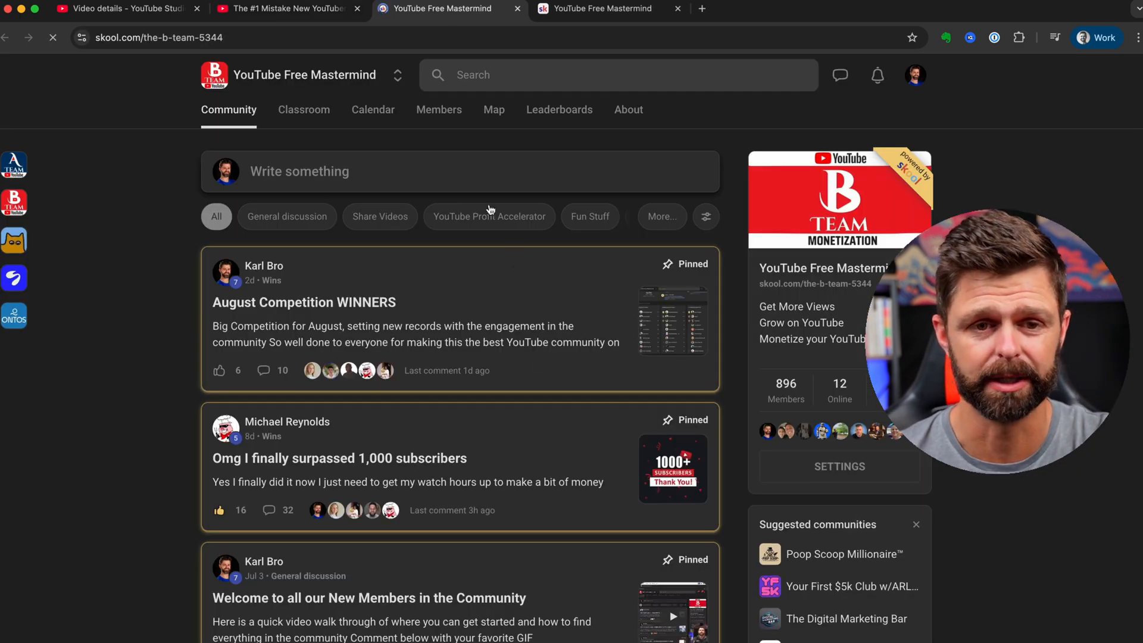
pyautogui.moveTo(570, 388)
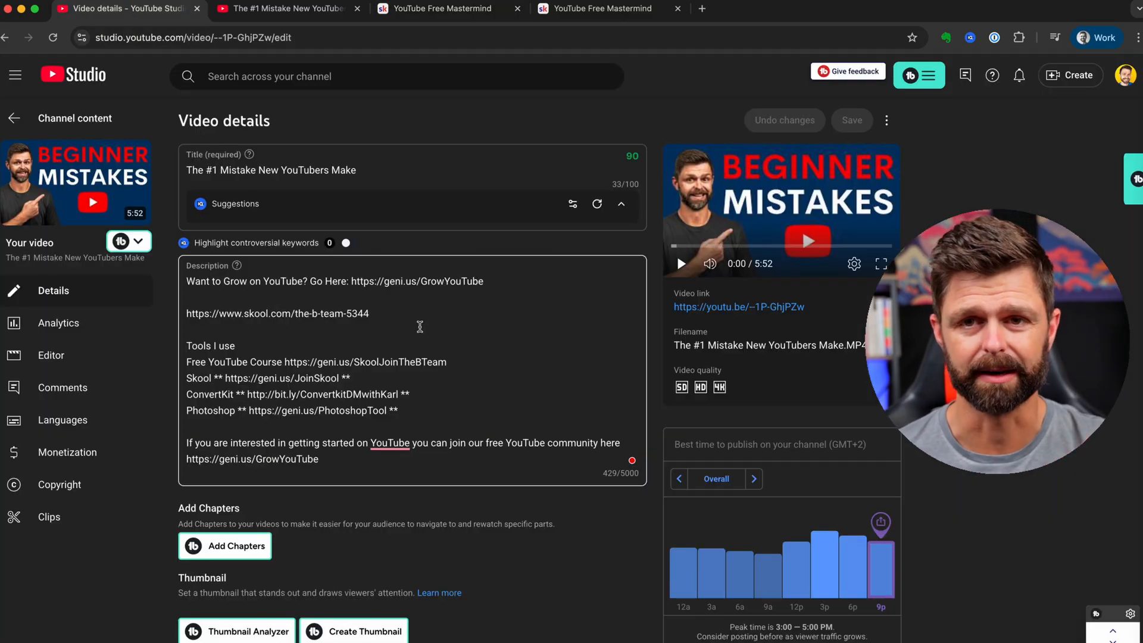
# Return to the Studio tab and navigate back to the channel dashboard
pyautogui.click(285, 8)
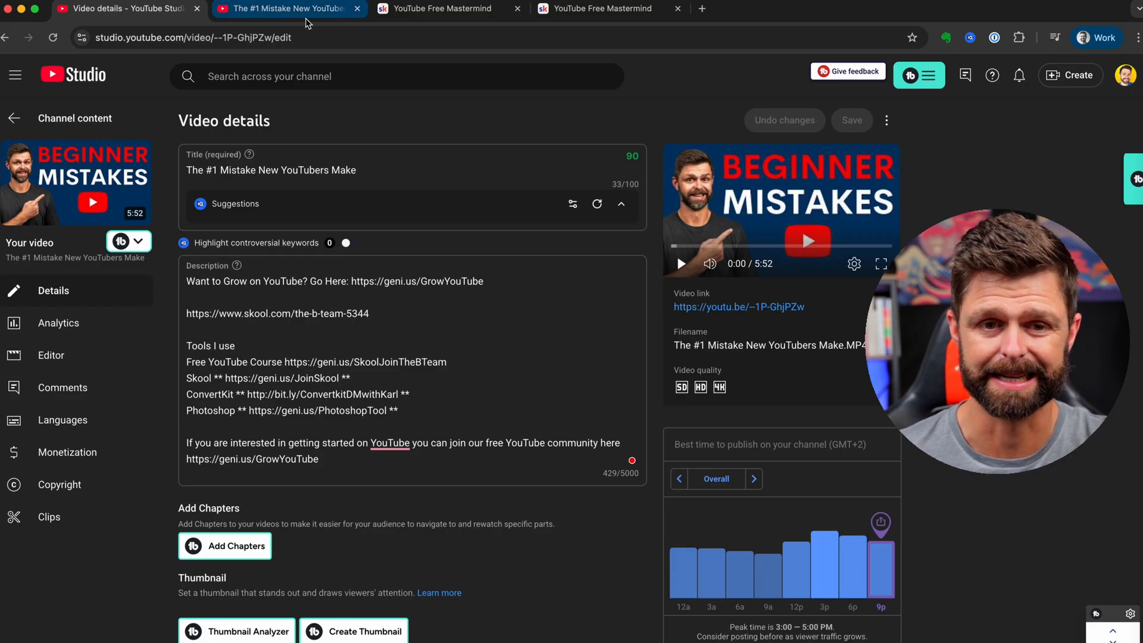
pyautogui.click(124, 9)
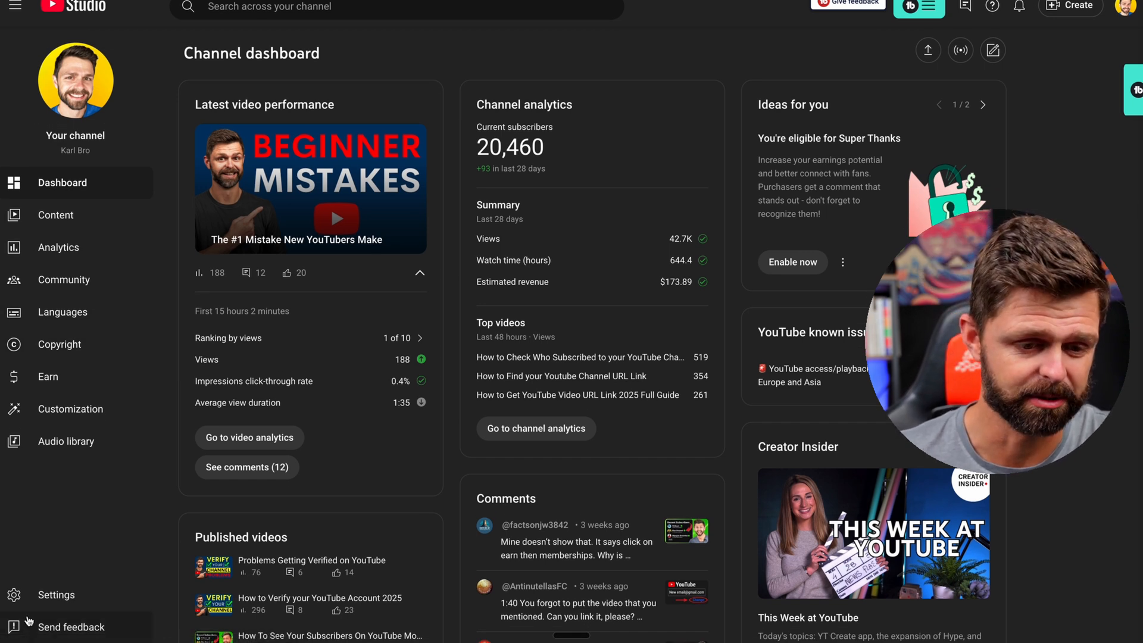
# Show Channel settings Feature eligibility, expanding Intermediate features to highlight Custom thumbnails, then collapsing it
pyautogui.click(56, 595)
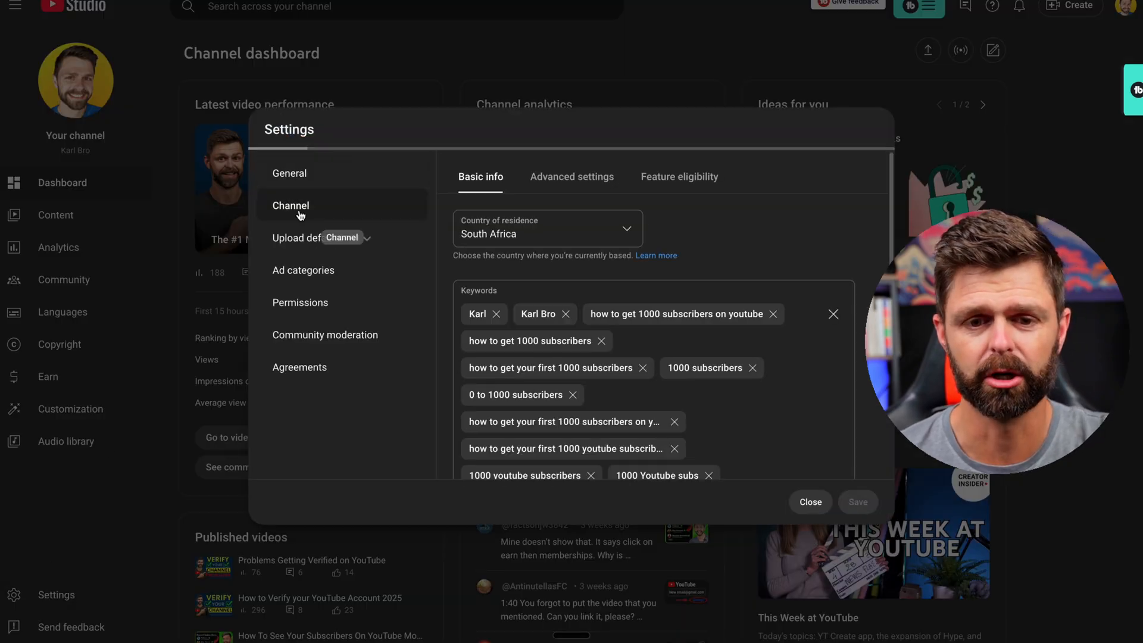
pyautogui.click(678, 176)
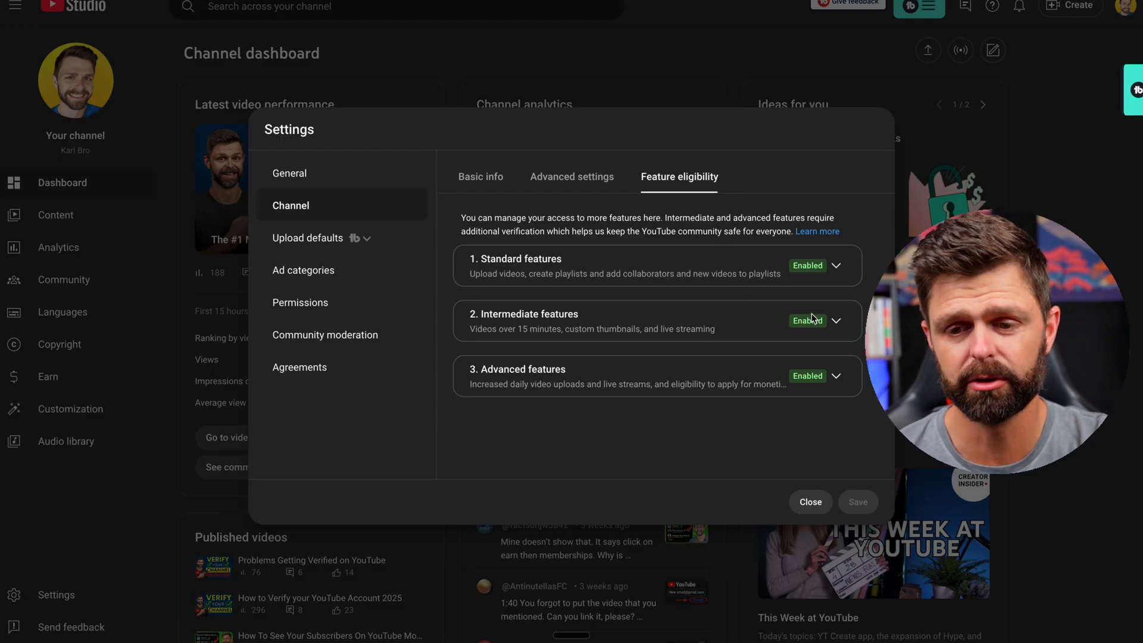
pyautogui.click(835, 321)
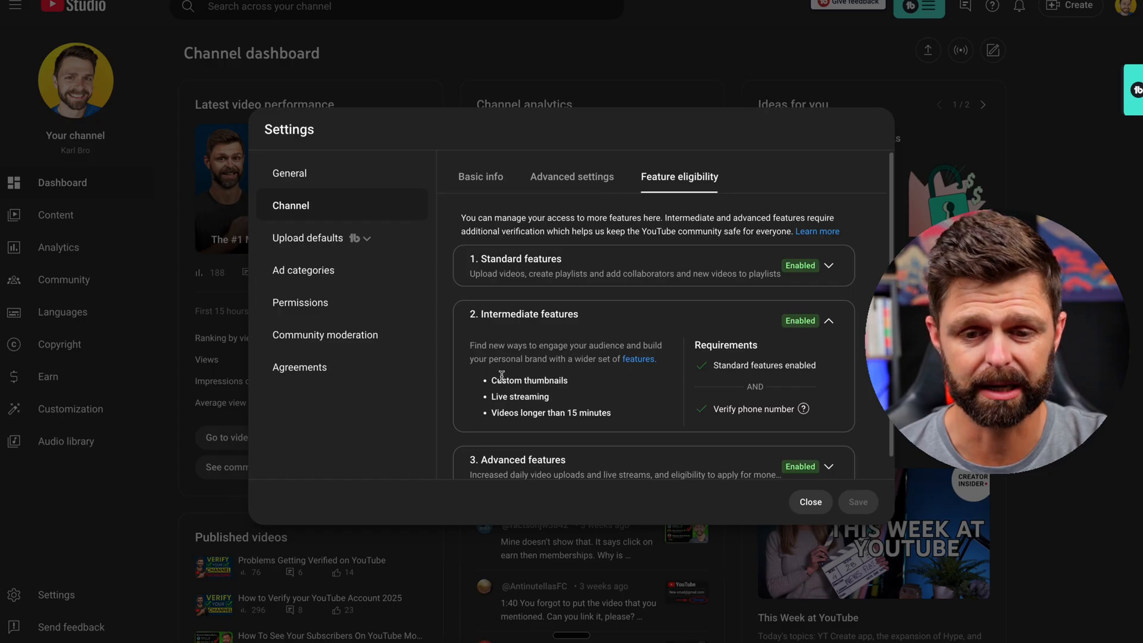
pyautogui.doubleClick(528, 380)
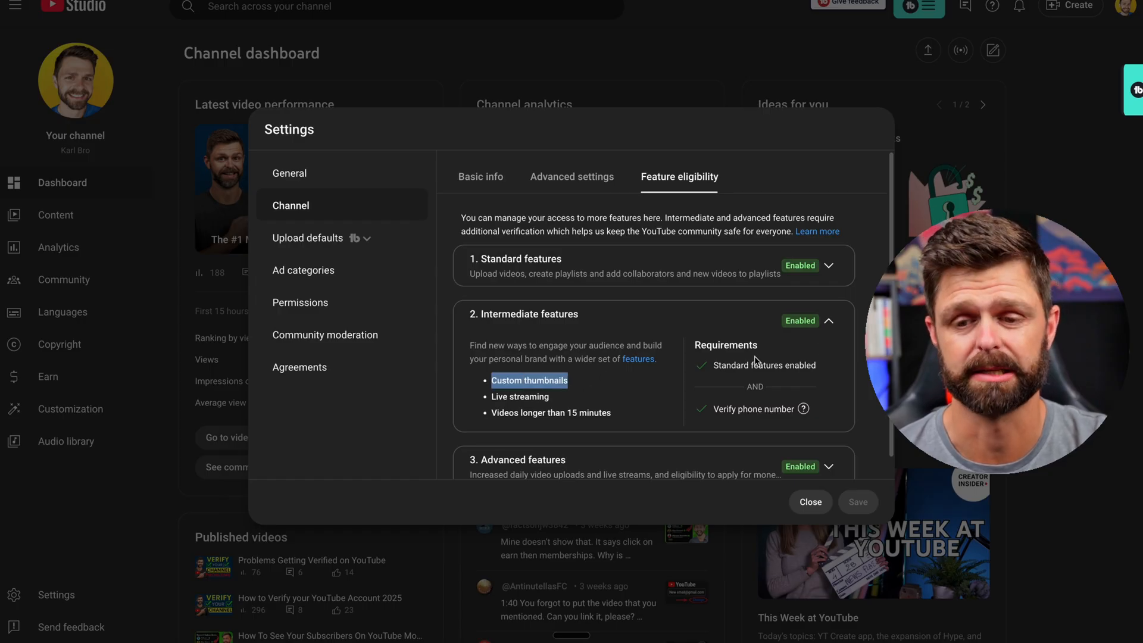
pyautogui.click(830, 320)
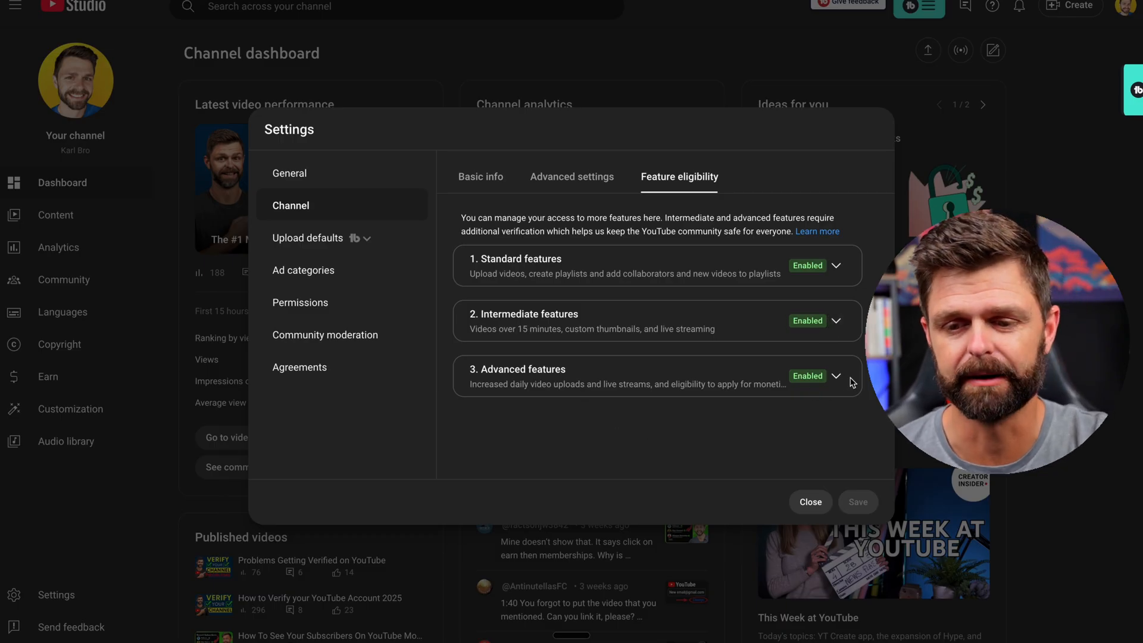
# Expand 3. Advanced features to show External links in video descriptions with requirements met
pyautogui.click(836, 377)
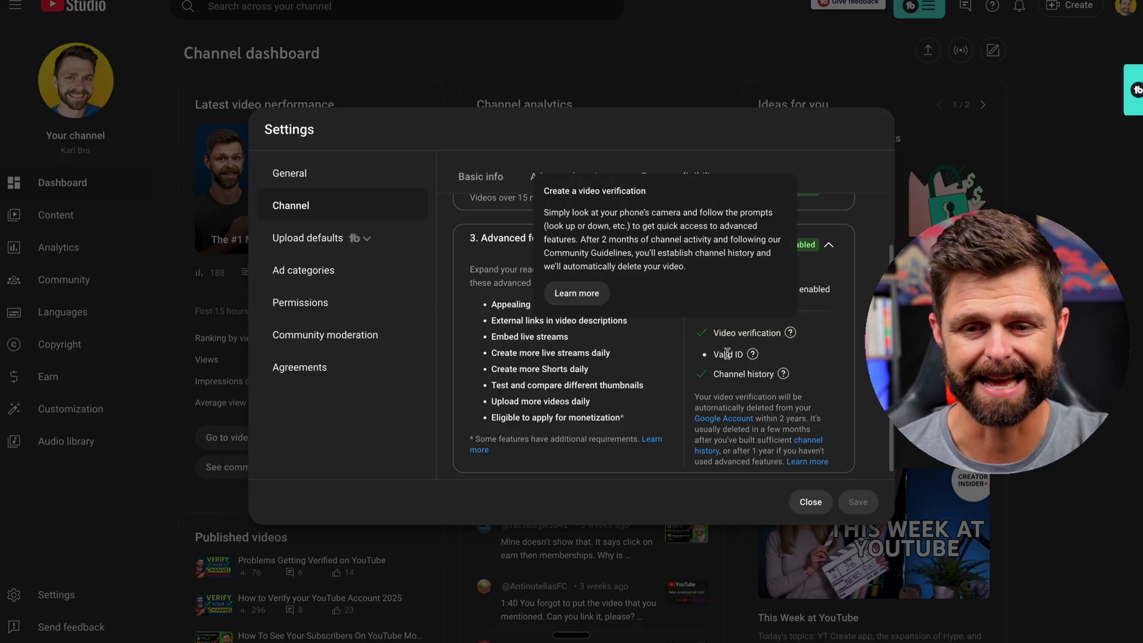
pyautogui.moveTo(784, 373)
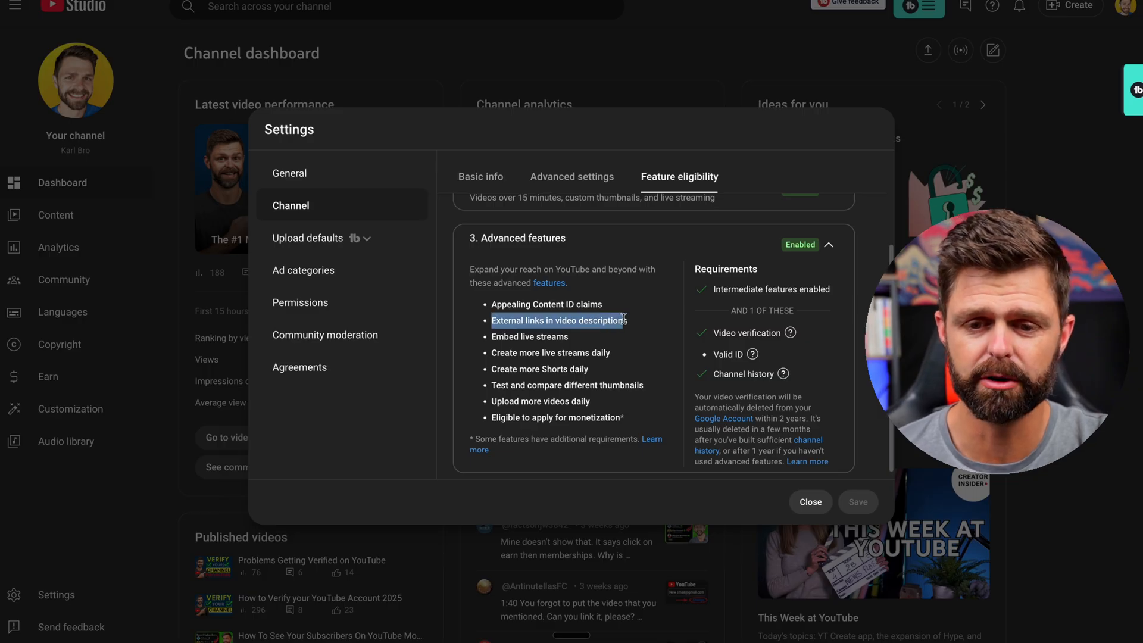
pyautogui.moveTo(611, 358)
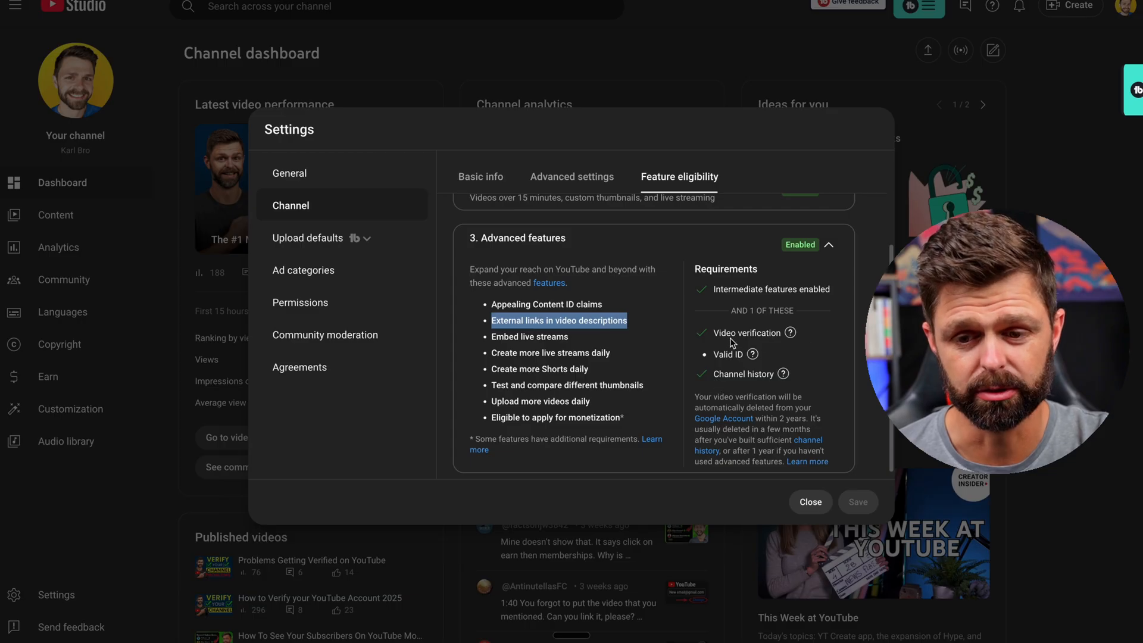
pyautogui.moveTo(770, 334)
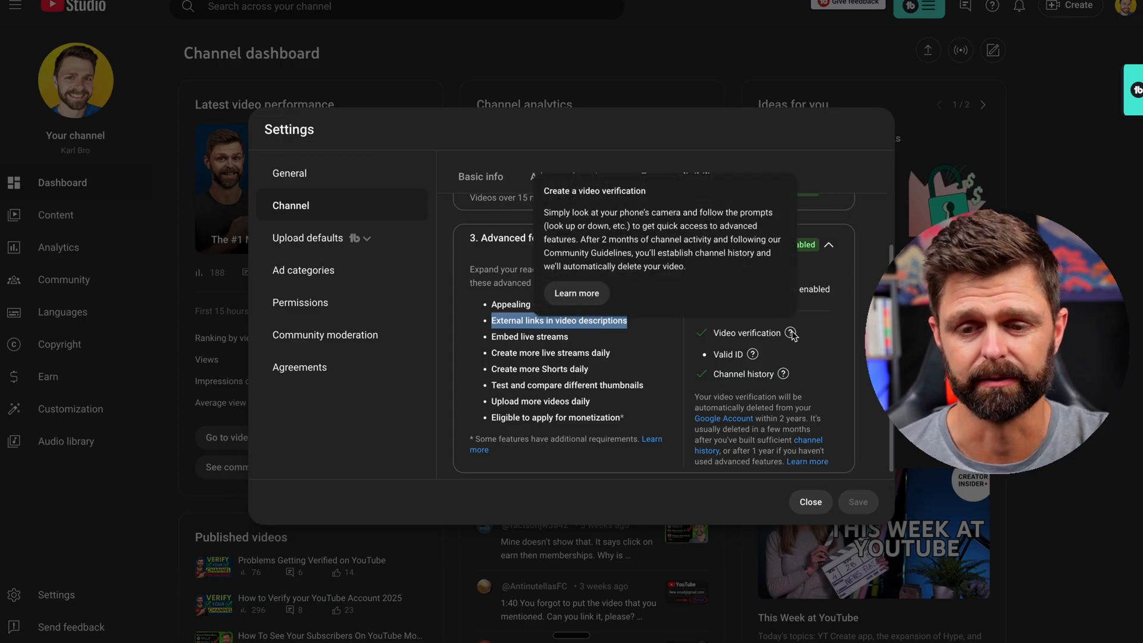